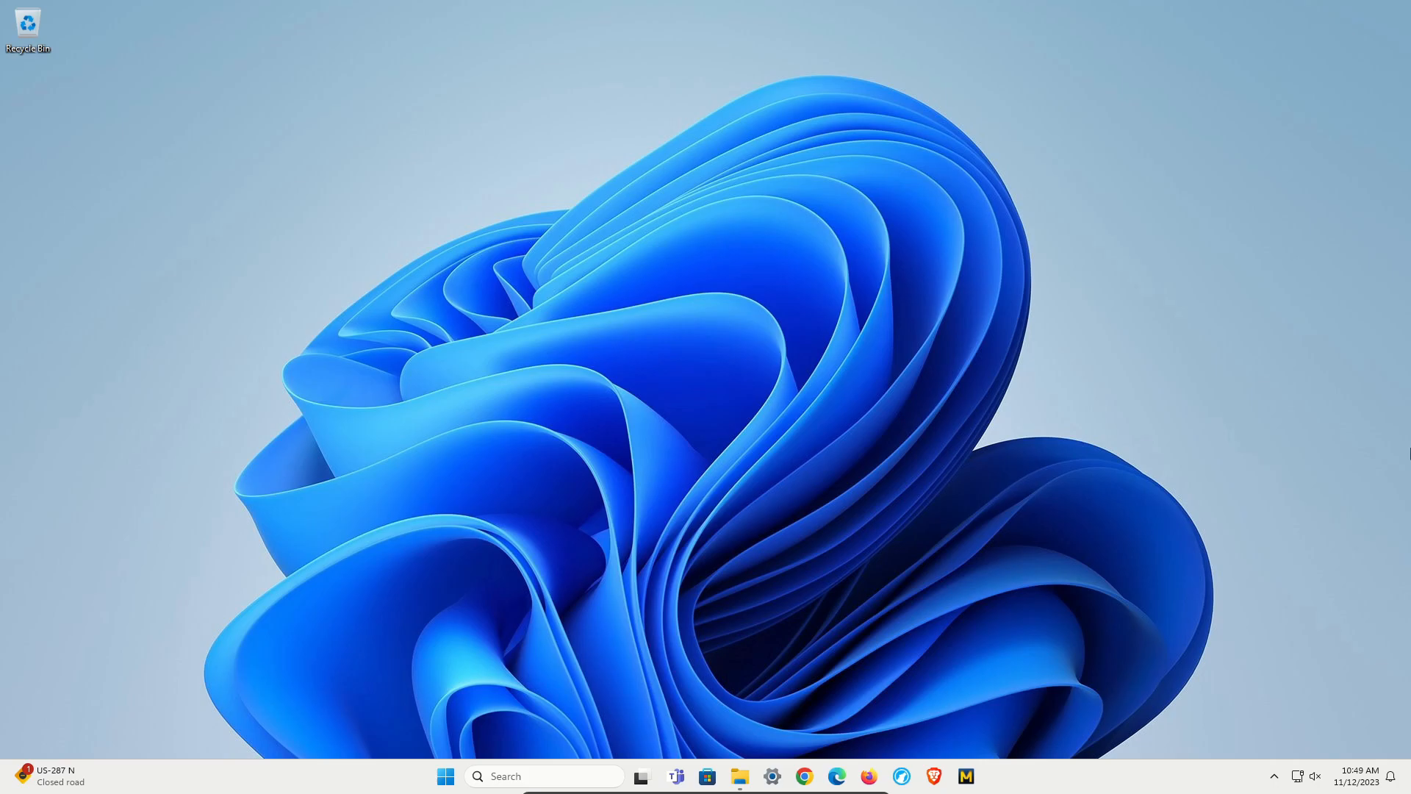
Mark apple.jpg in Pictures as hidden through its Properties so it disappears from the folder.
click(740, 776)
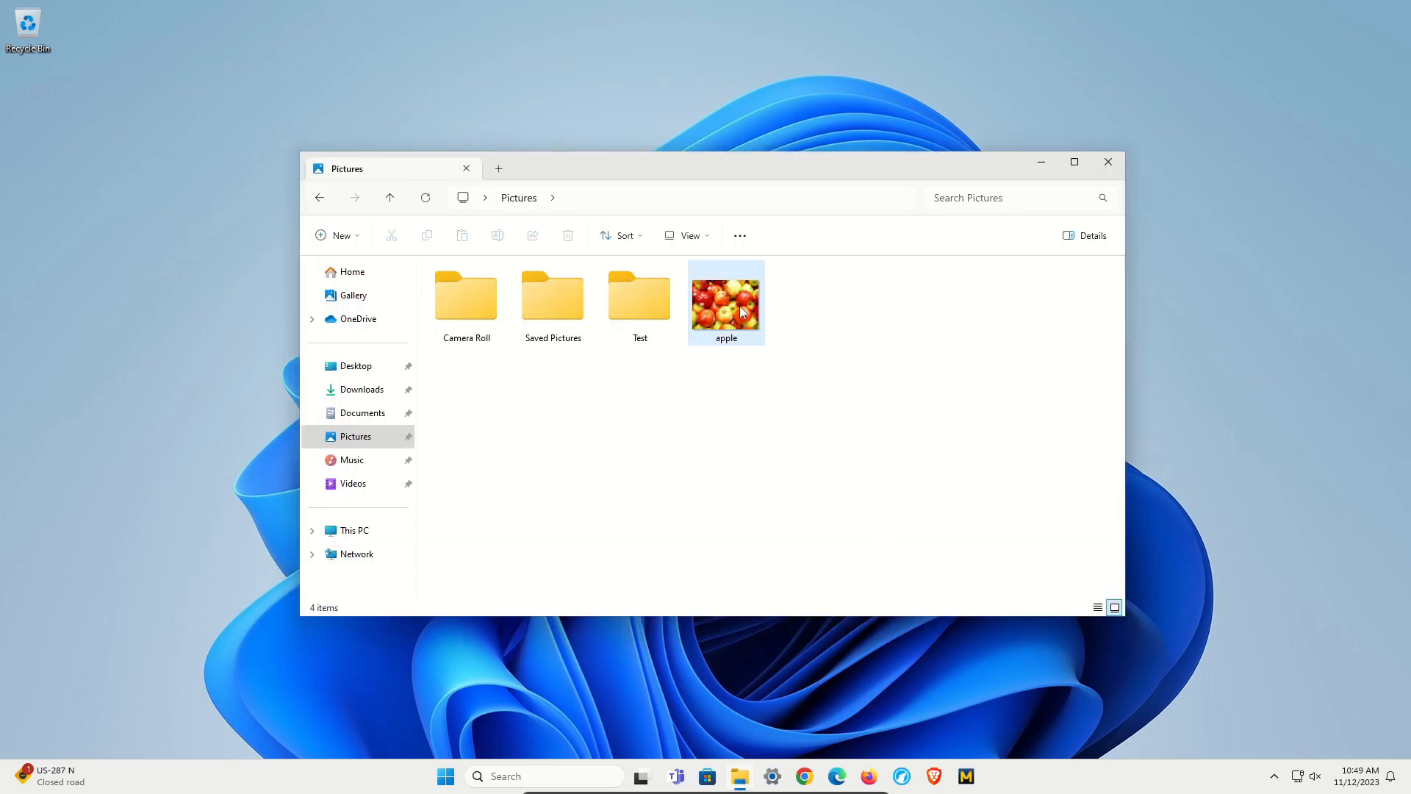
right_click(725, 301)
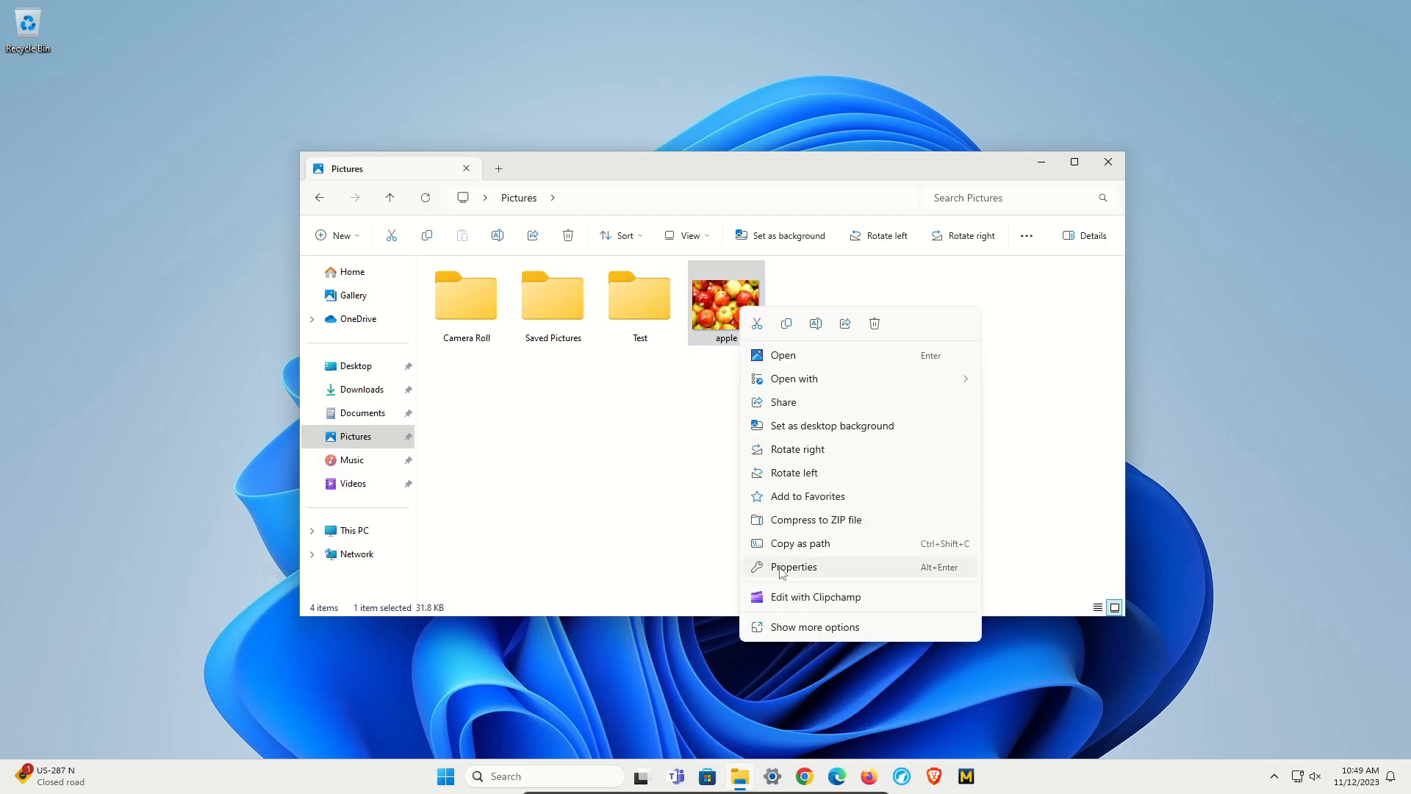
click(794, 566)
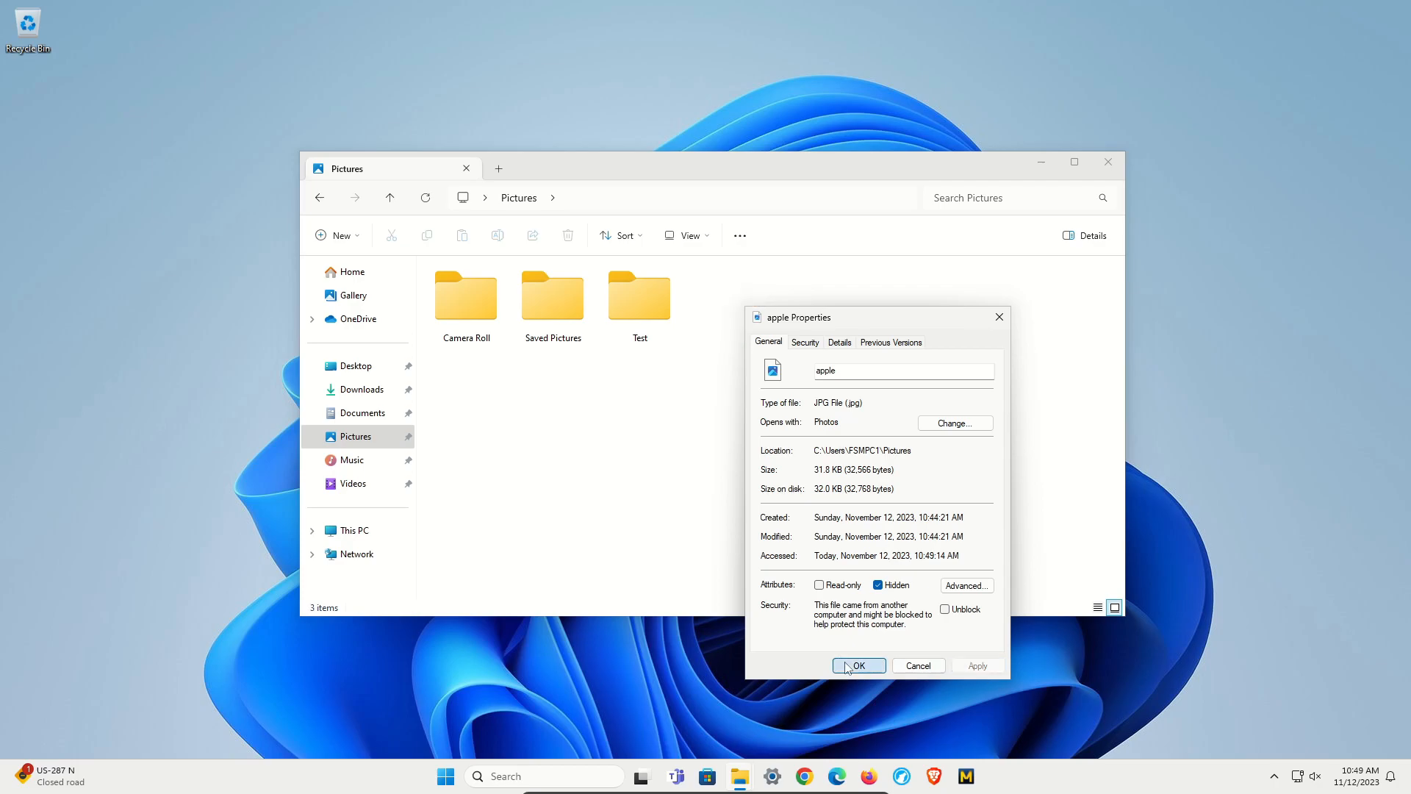
click(857, 664)
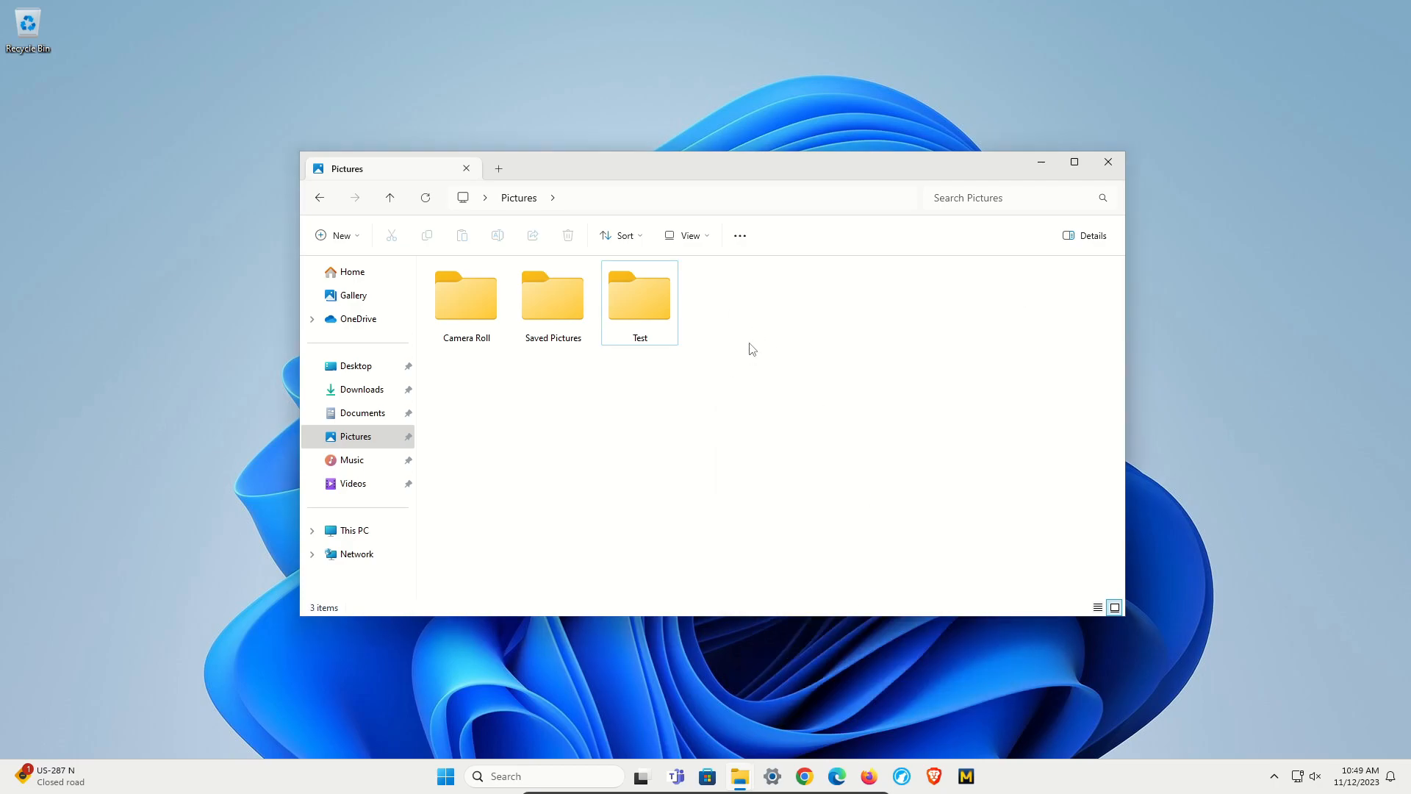
Turn on Hidden items so the apple picture reappears faded among the three folders.
click(686, 235)
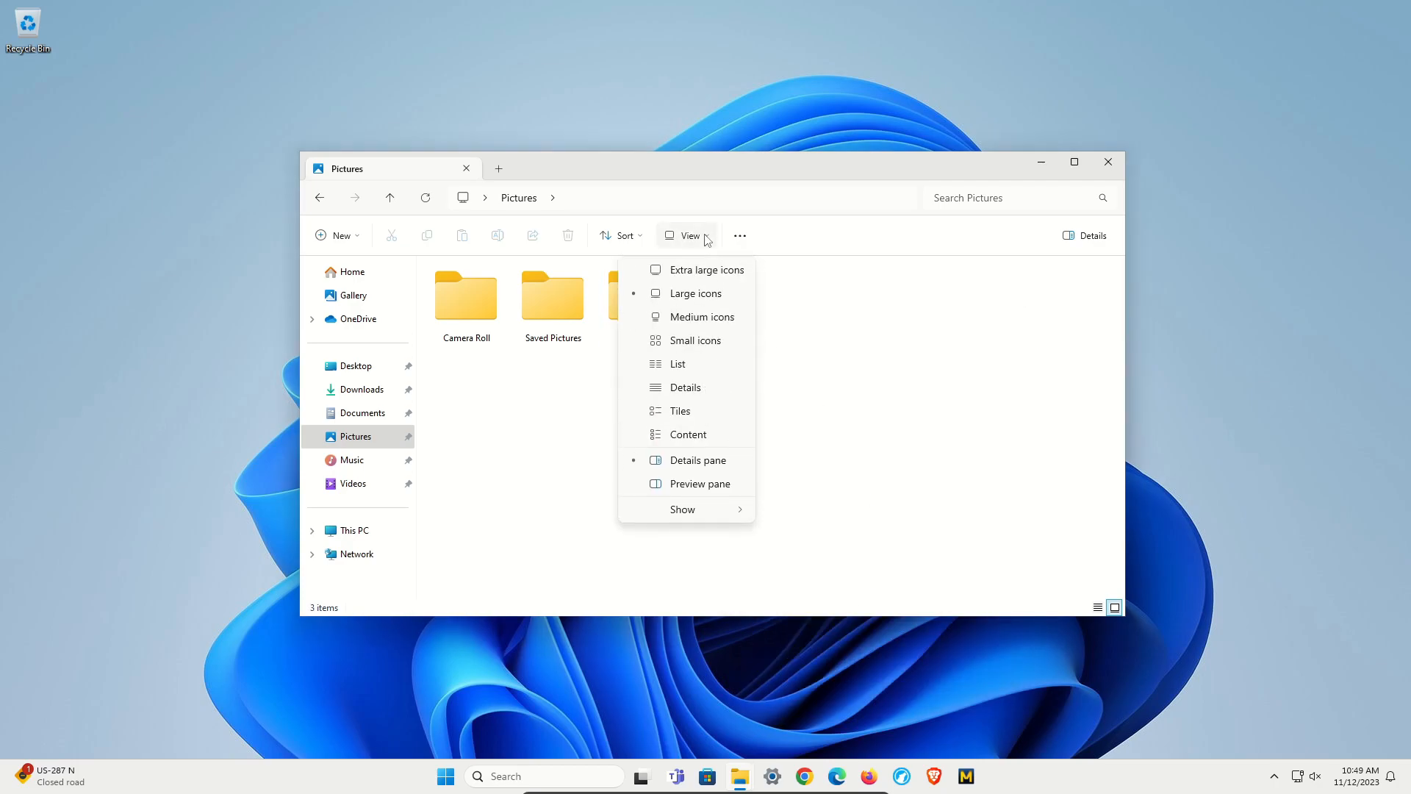
click(682, 509)
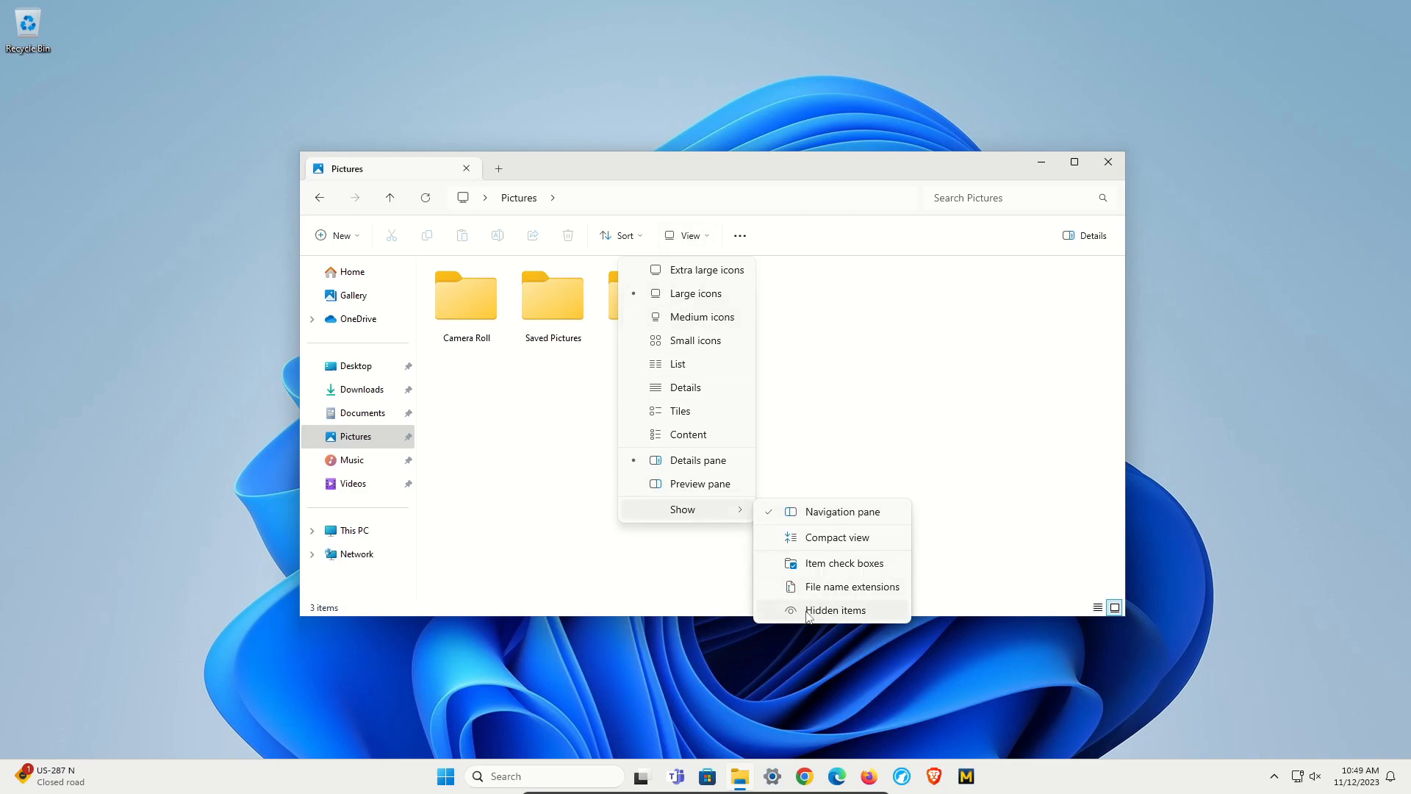
click(835, 610)
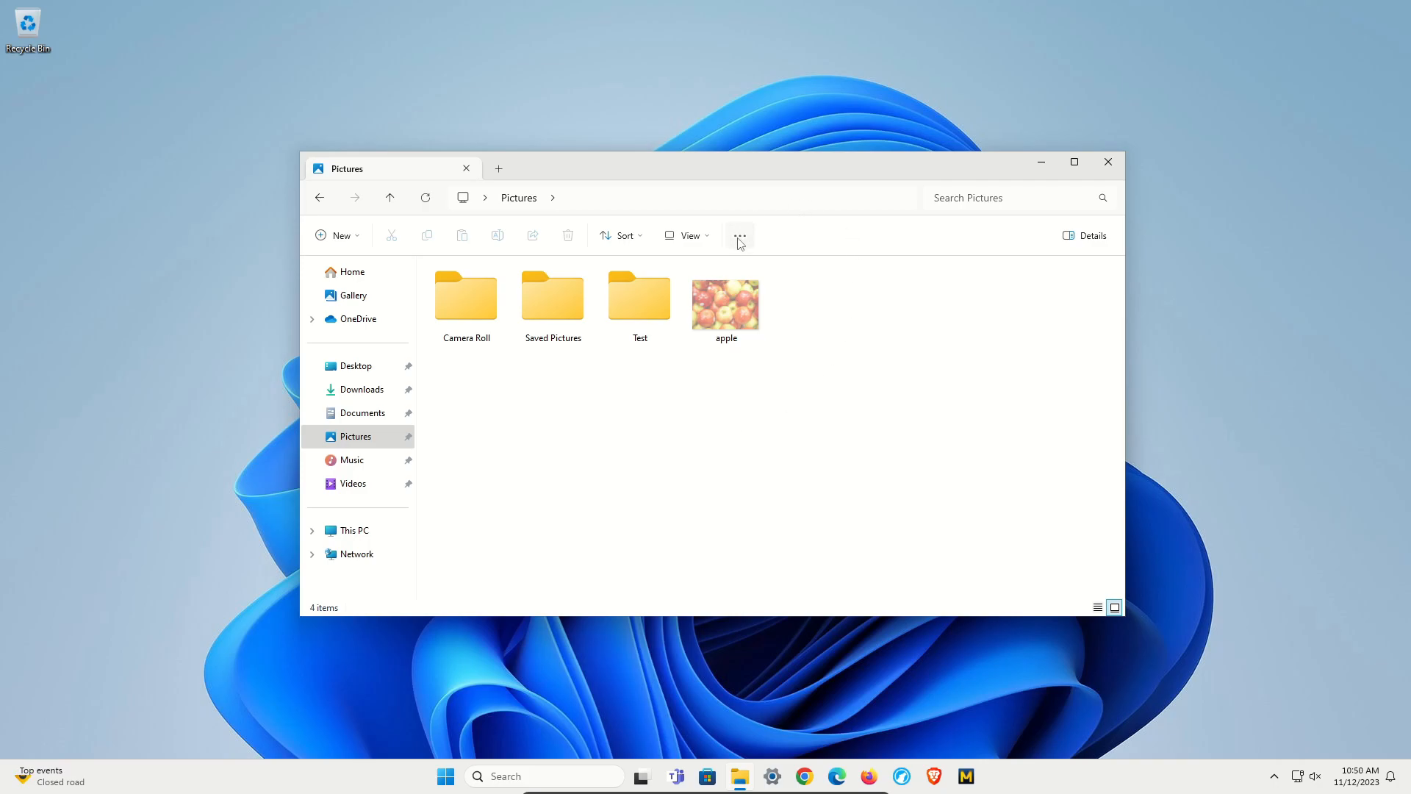
Review Folder Options from the See more menu and close them unchanged.
click(739, 236)
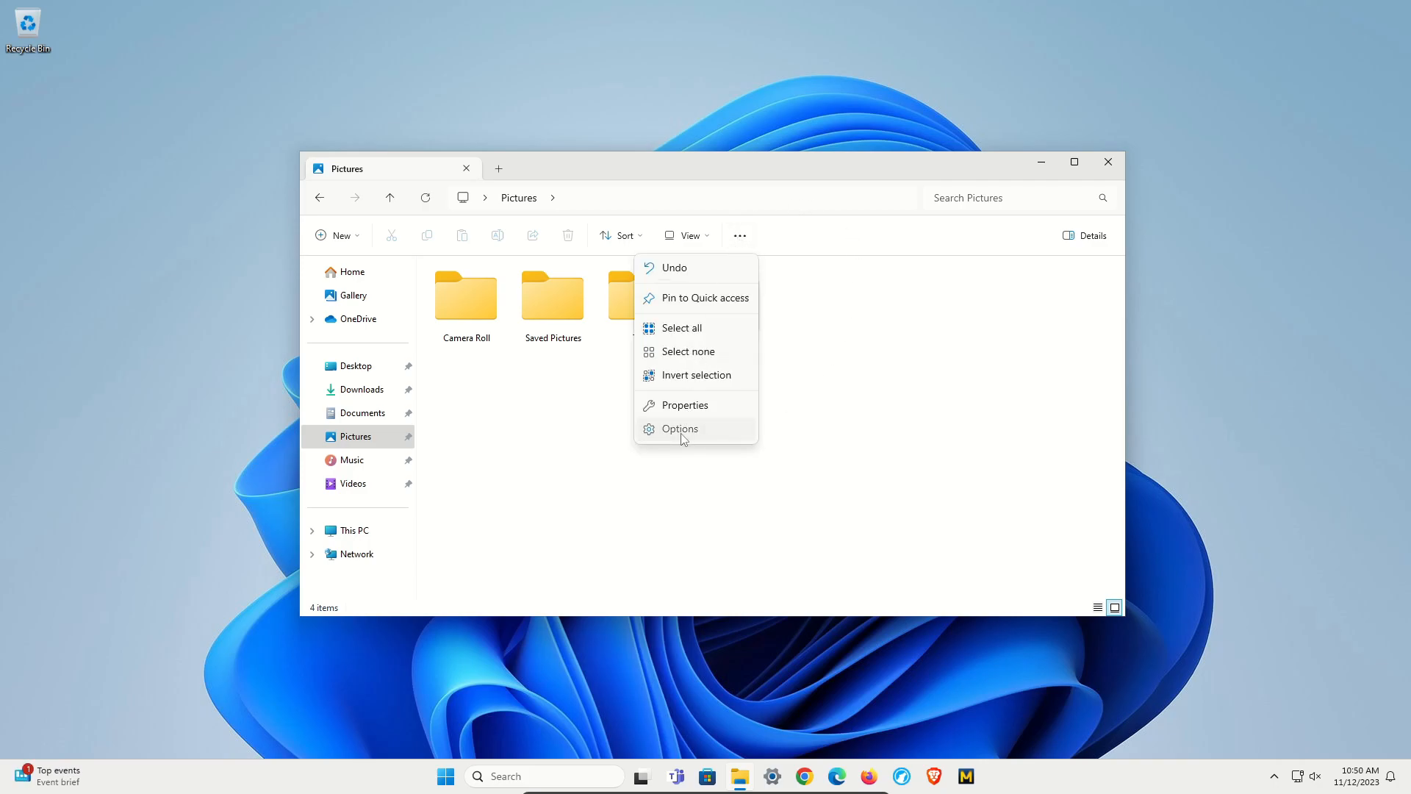
click(679, 428)
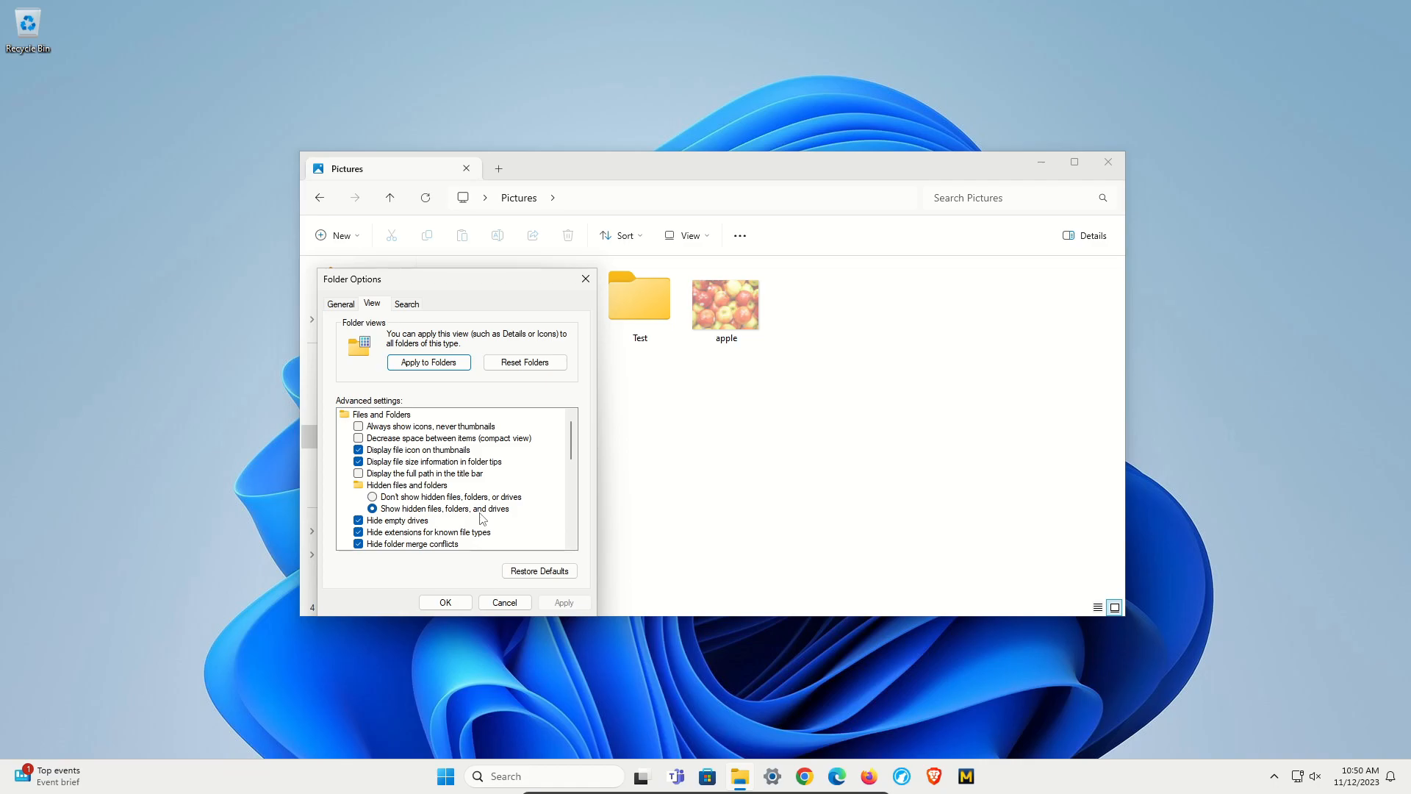
mouse_move(392, 519)
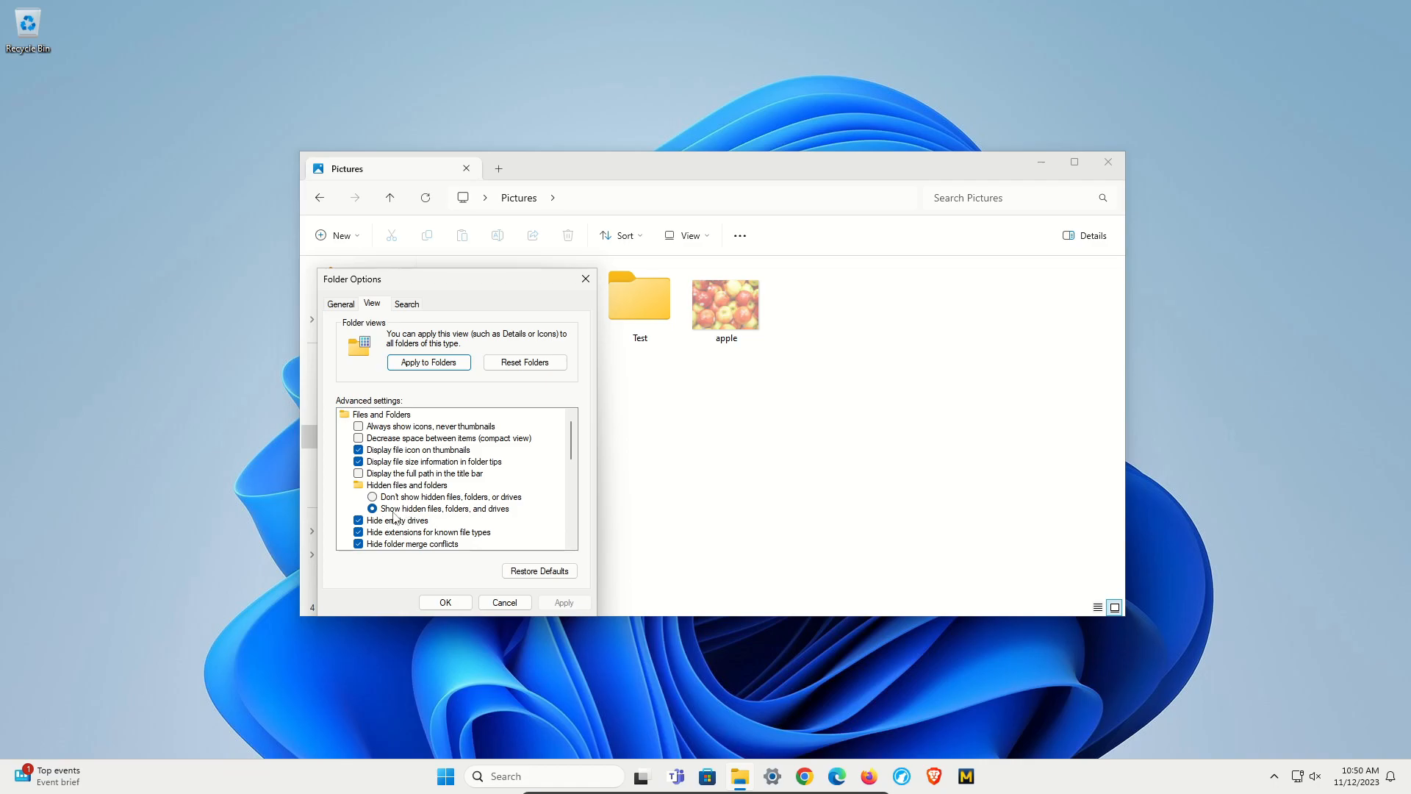
click(444, 602)
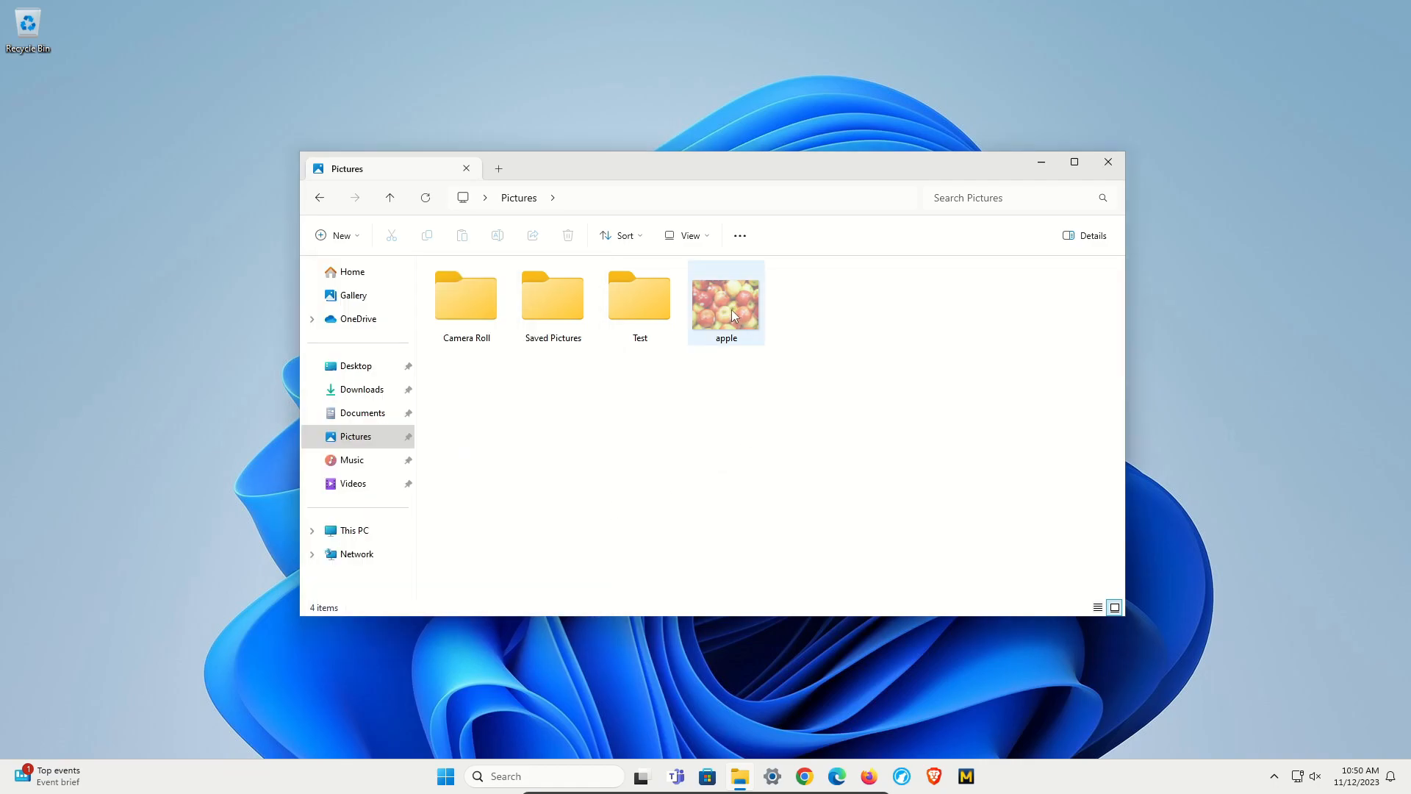
Clear the Hidden attribute on apple.jpg so its thumbnail shows in full colour again.
click(724, 301)
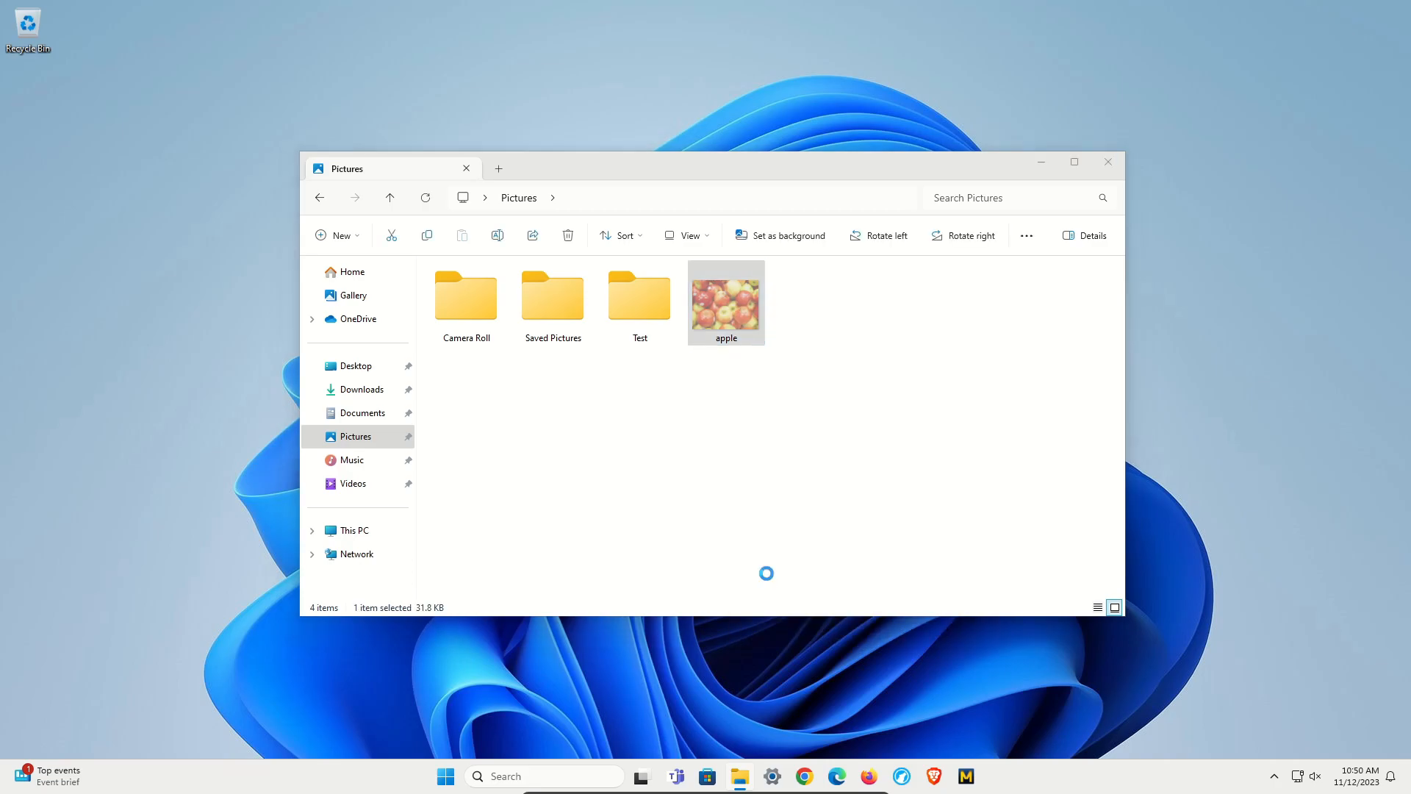
click(725, 301)
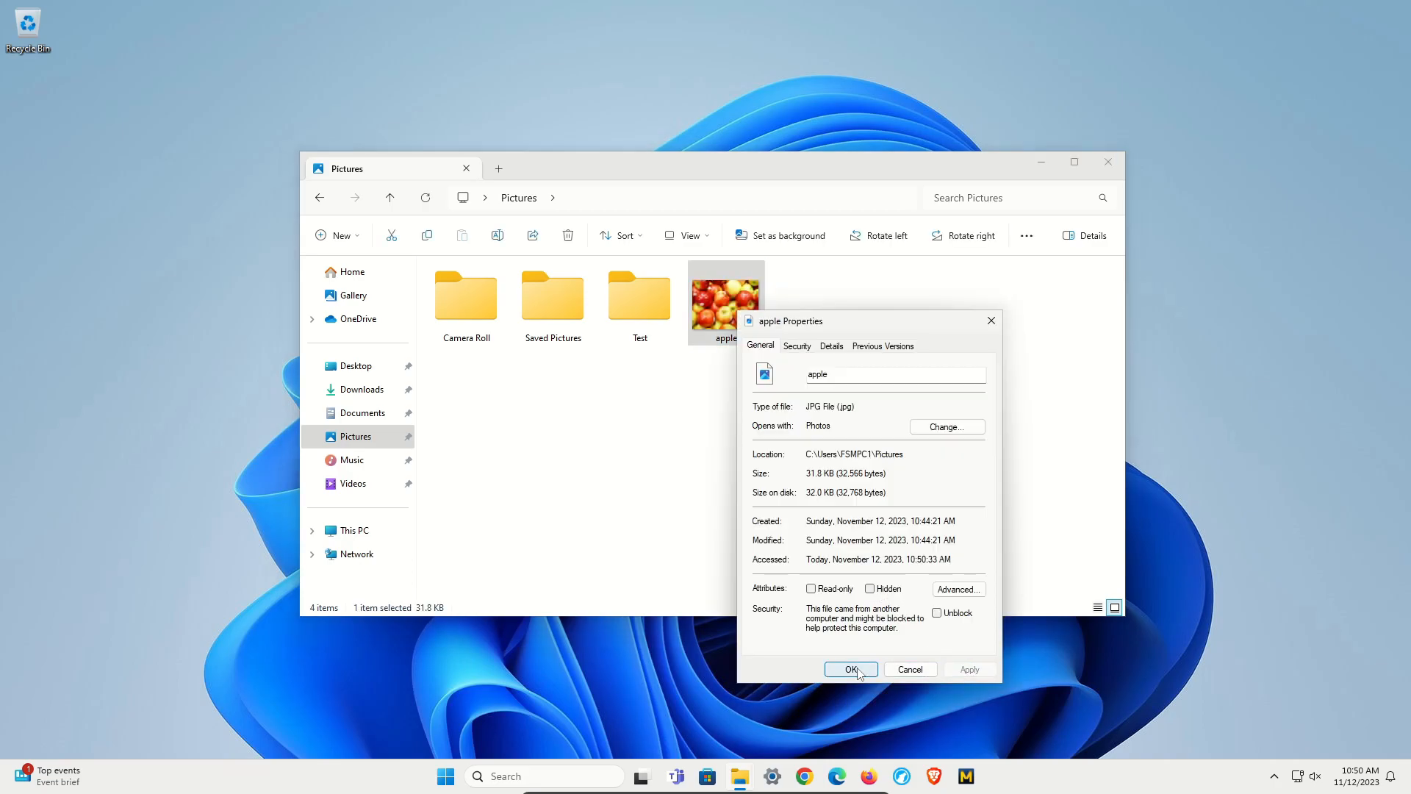